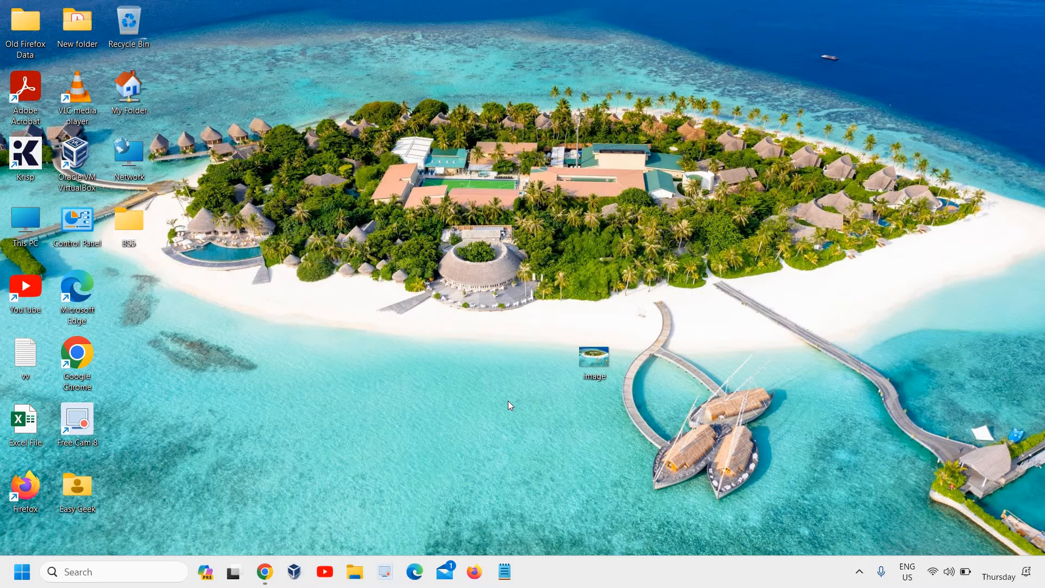
pyautogui.moveTo(508, 415)
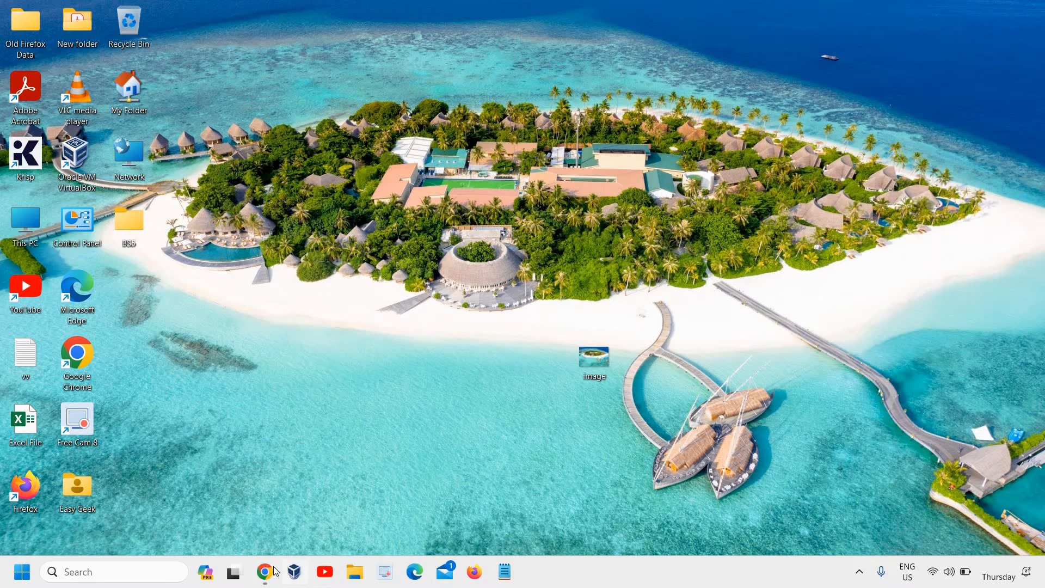
# Launch Chrome from the taskbar onto the Microsoft Learn .NET Framework install page.
pyautogui.click(264, 571)
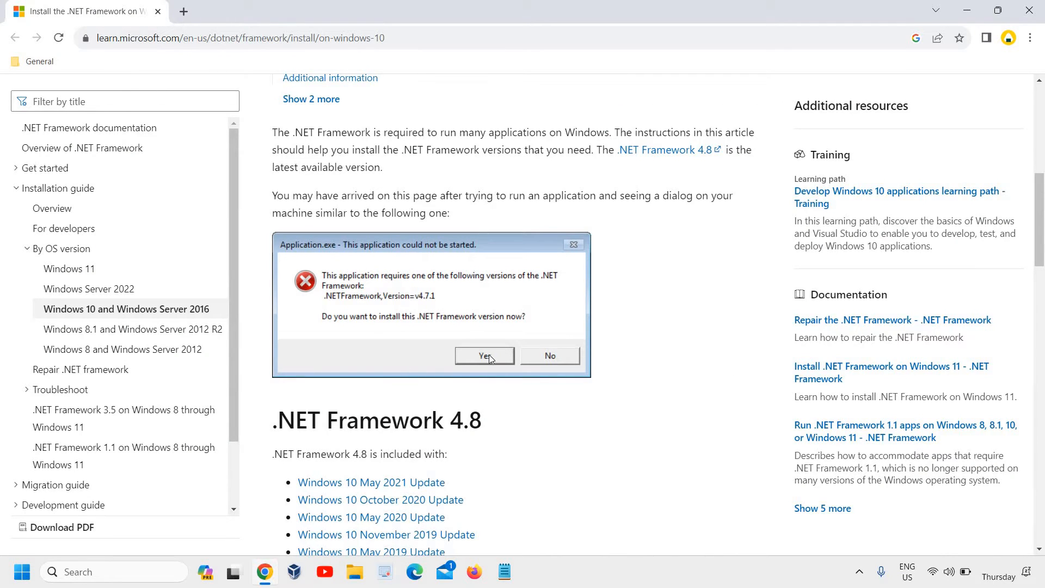
pyautogui.moveTo(549, 312)
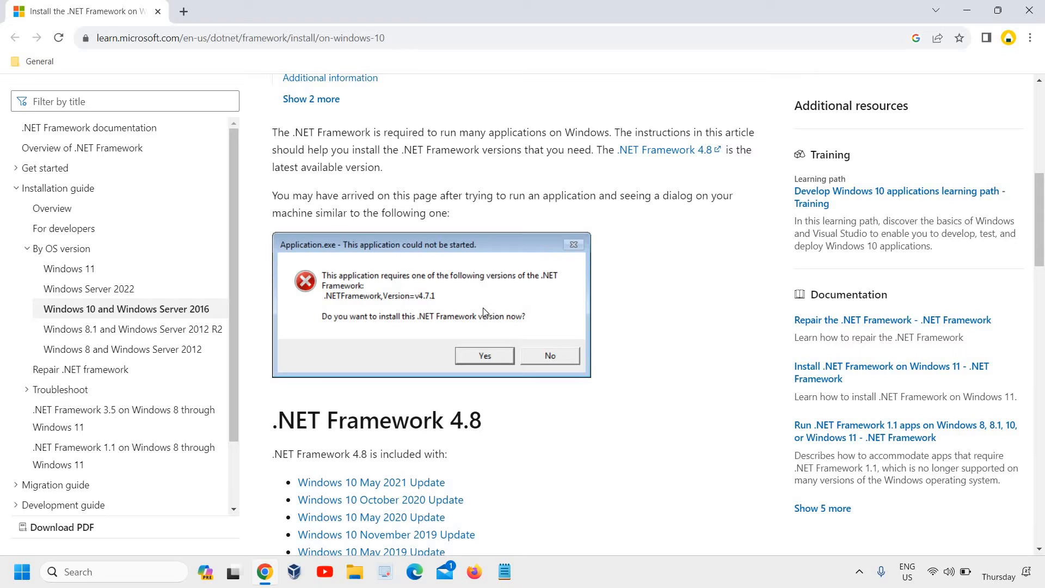
pyautogui.moveTo(415, 269)
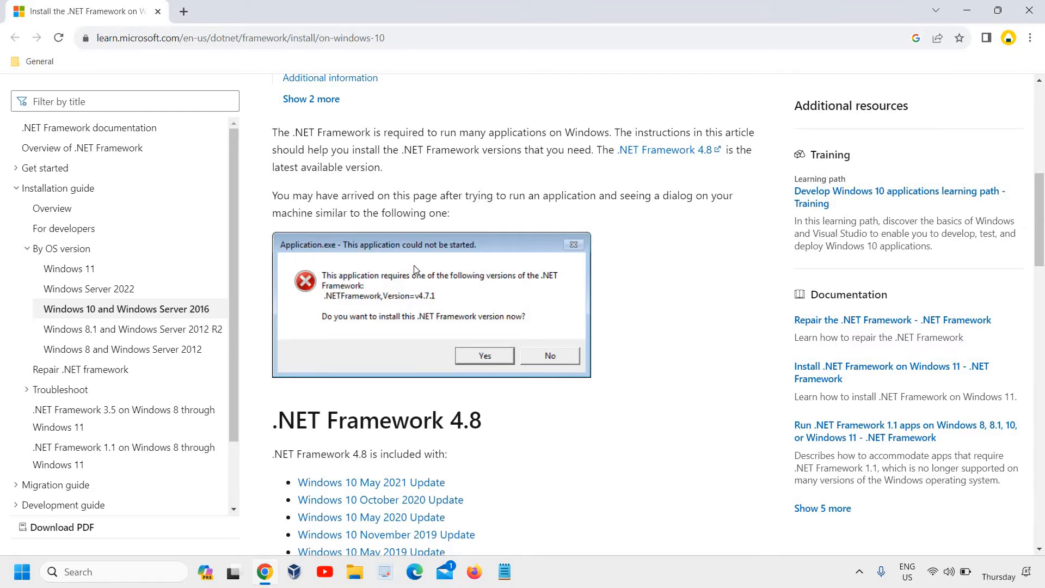
pyautogui.moveTo(409, 239)
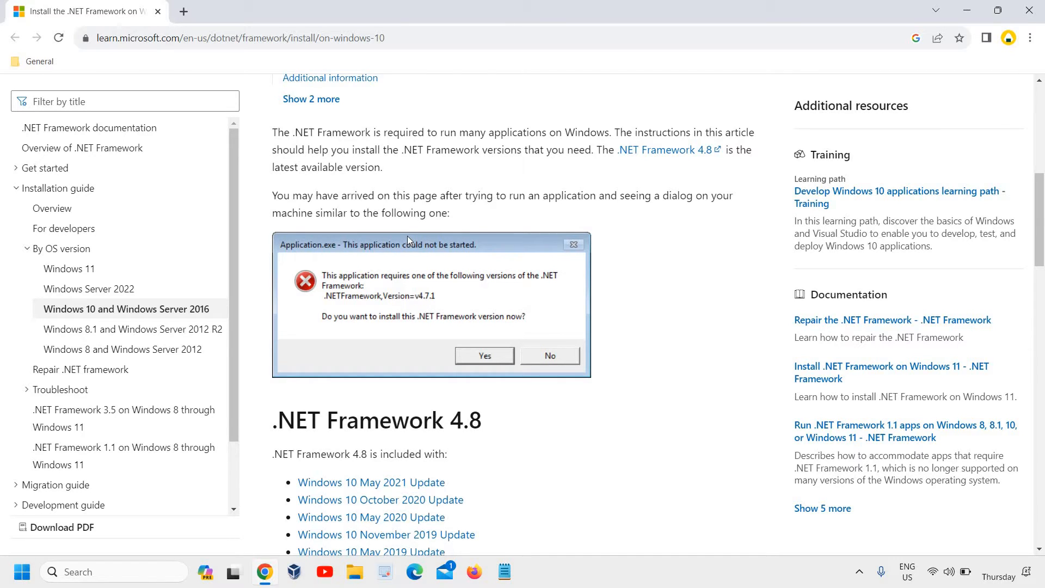
pyautogui.moveTo(436, 85)
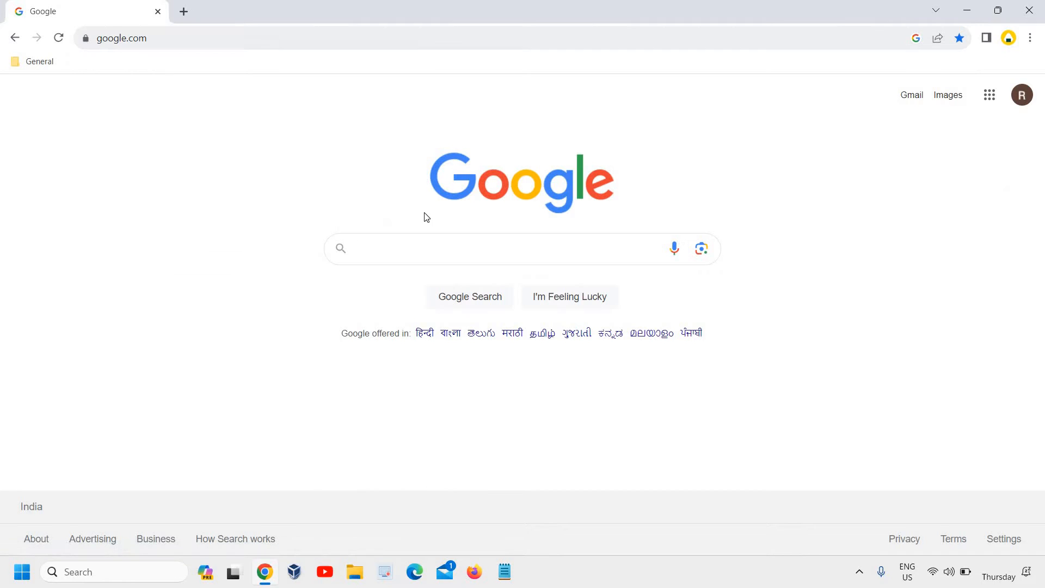
# Search Google for 'dot net framework download'.
pyautogui.click(393, 248)
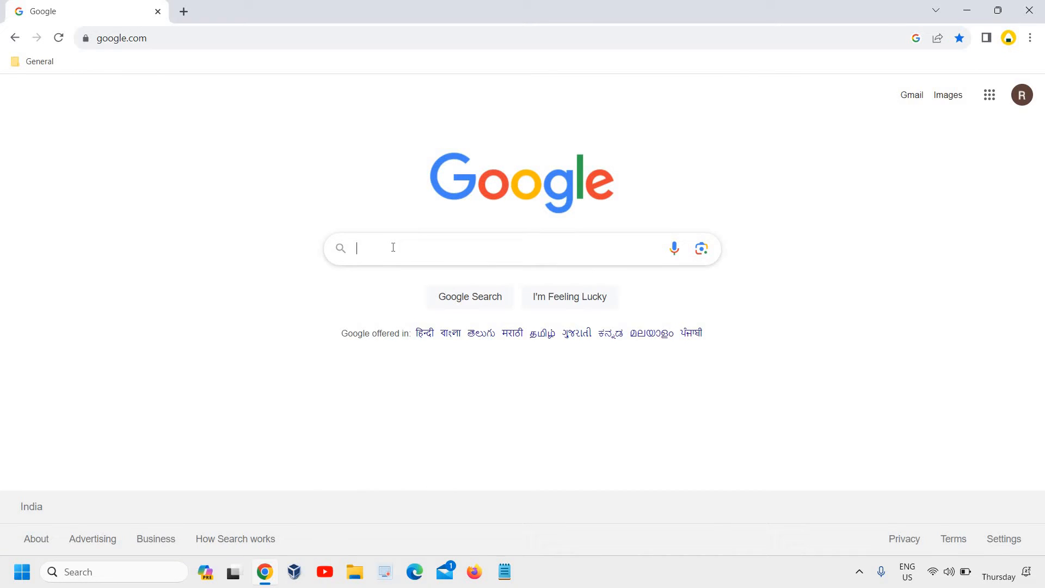
pyautogui.write('dot net framework download')
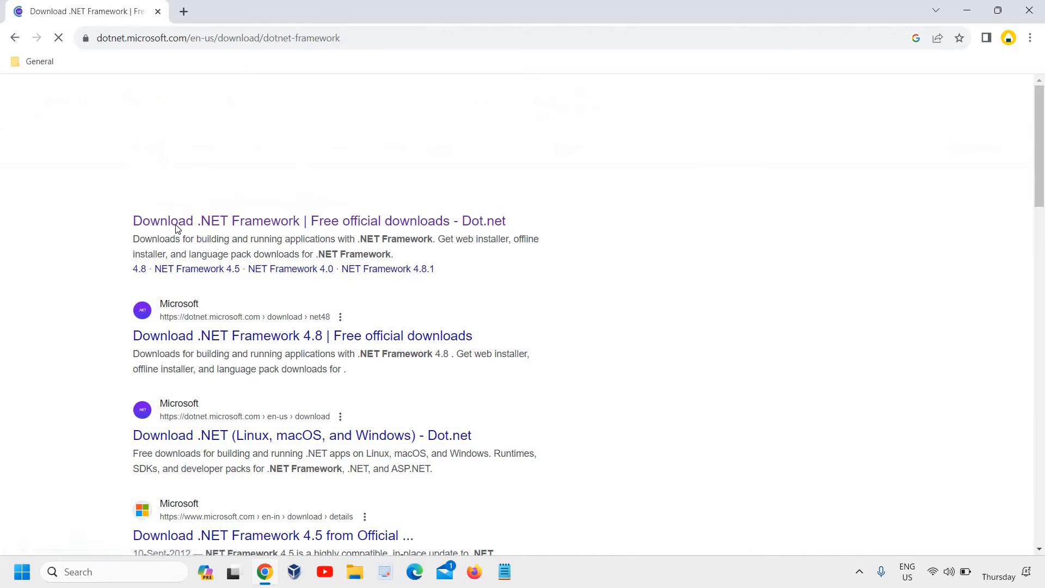
# Go to the official Download .NET Framework page and pick version 4.8.1 from Supported versions.
pyautogui.click(204, 221)
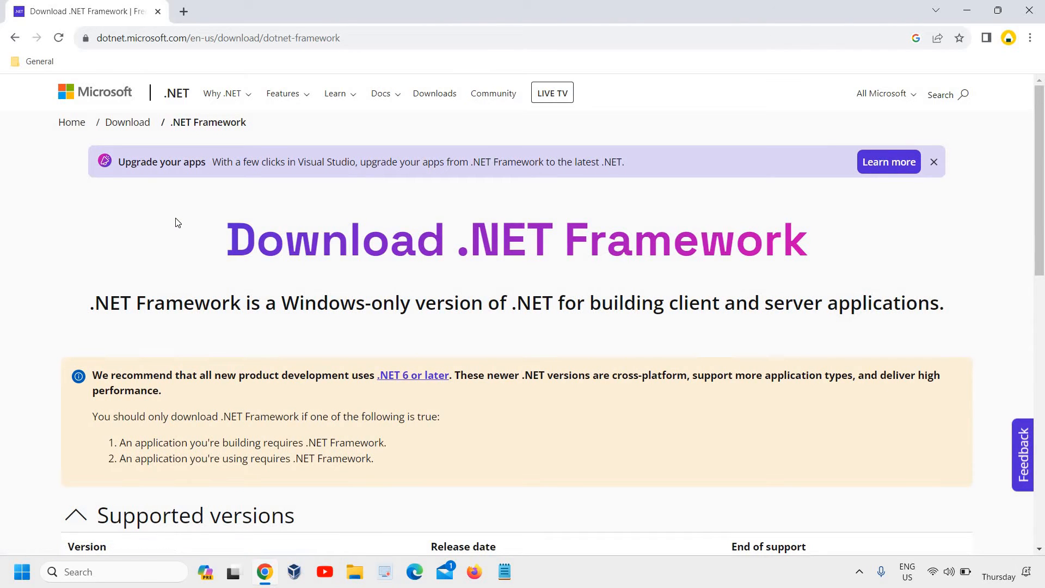
pyautogui.moveTo(548, 266)
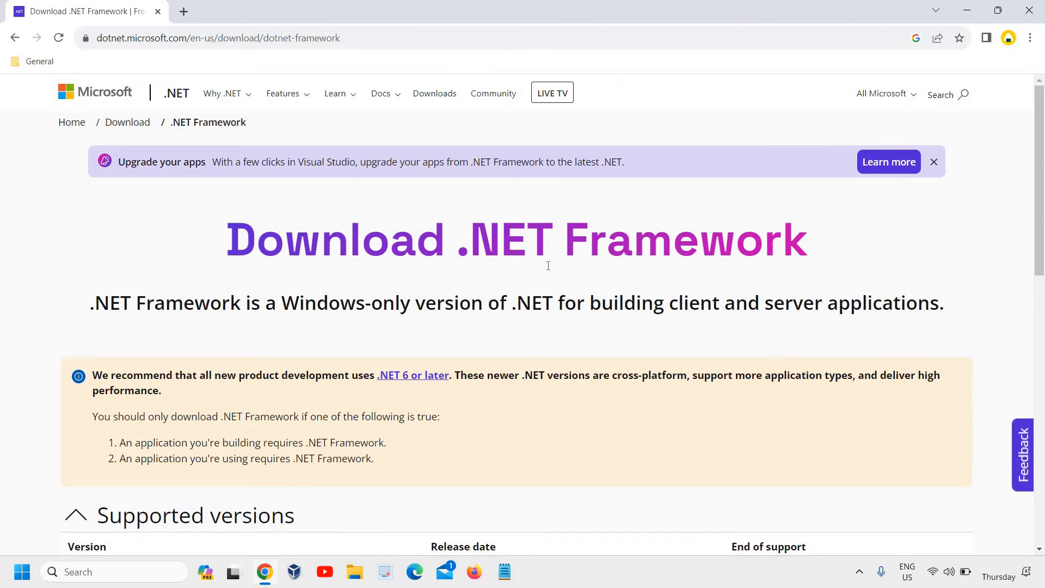
pyautogui.scroll(-3)
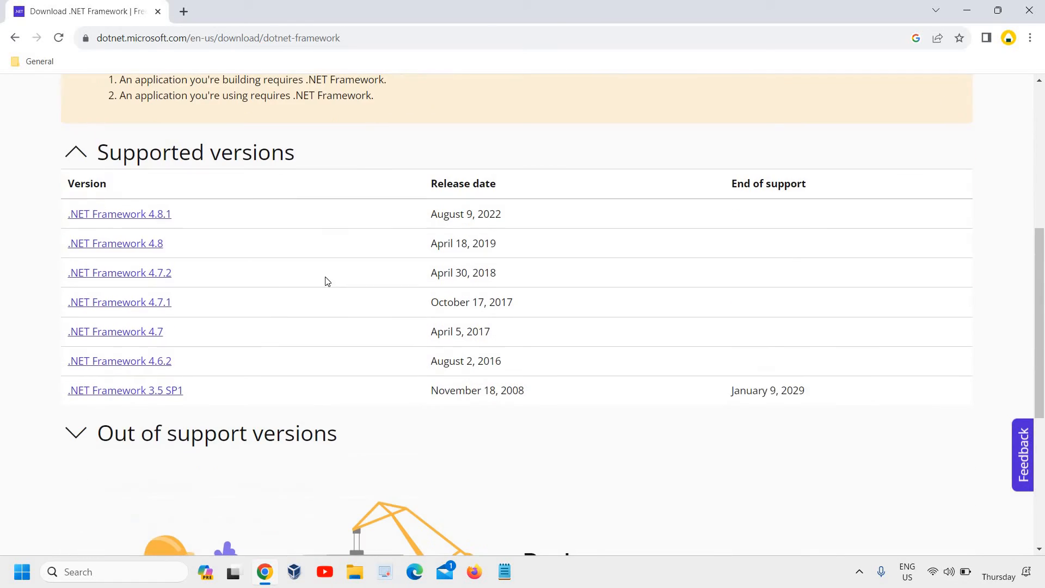
pyautogui.moveTo(487, 213)
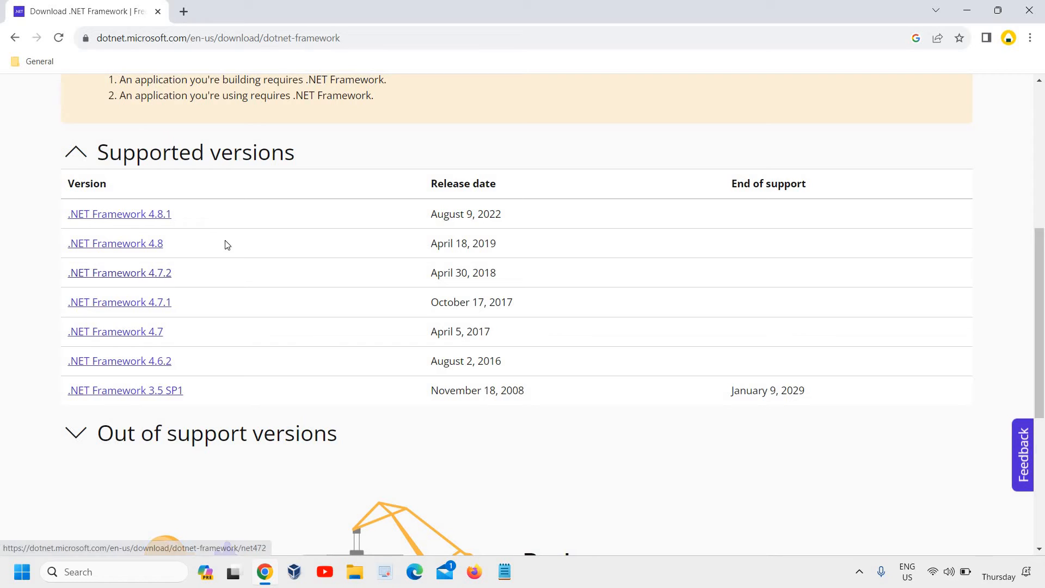
pyautogui.moveTo(146, 217)
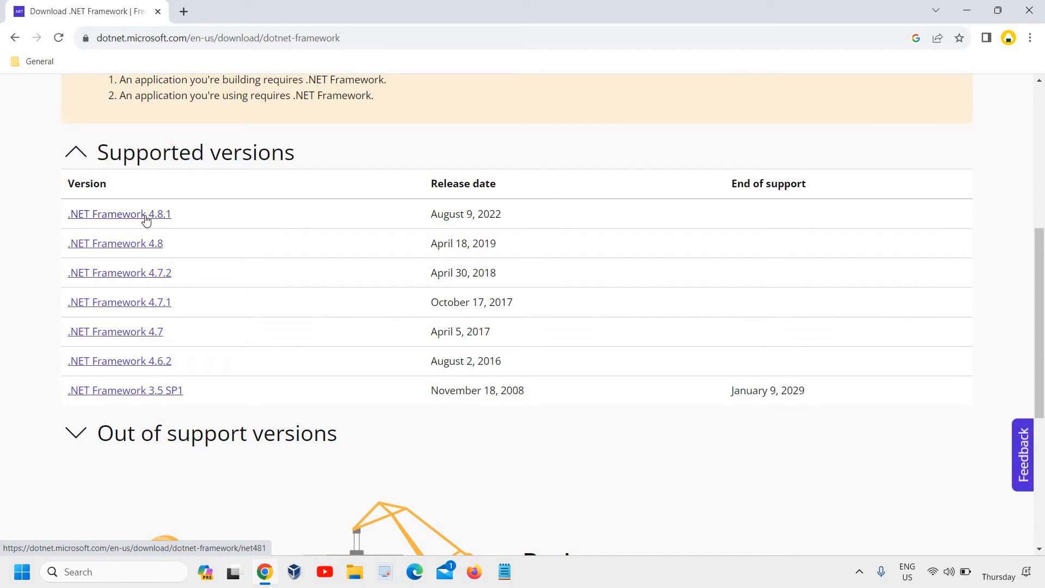
pyautogui.moveTo(140, 227)
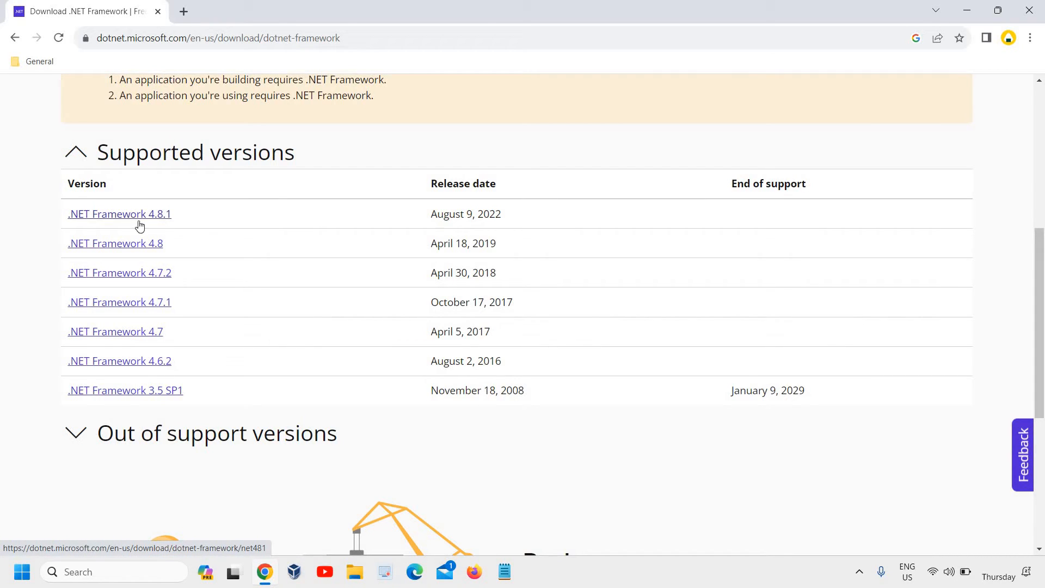
pyautogui.click(119, 214)
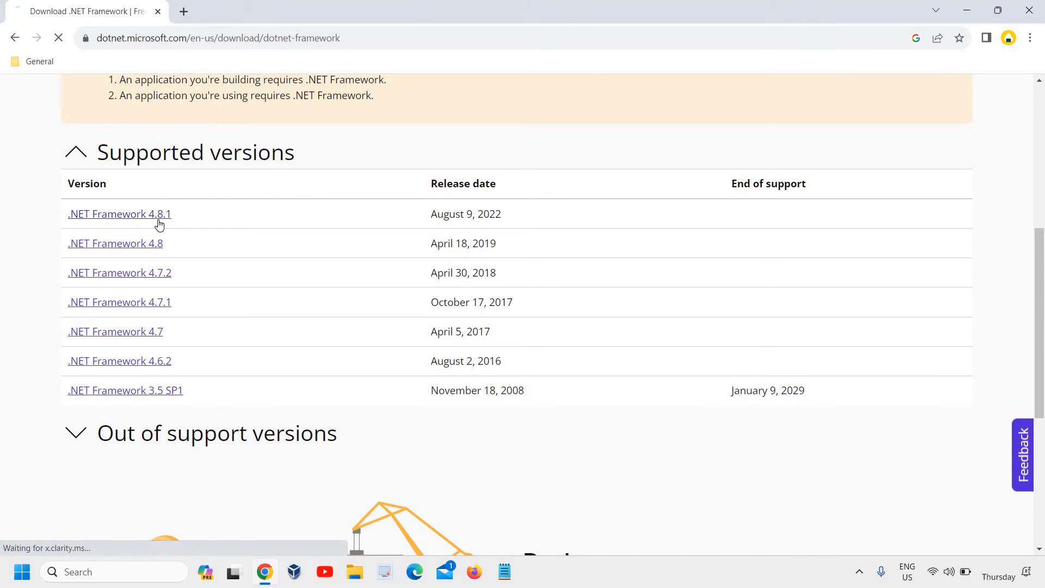
# Download the 4.8.1 web installer runtime (NDP481-Web.exe) from Advanced downloads.
pyautogui.click(119, 214)
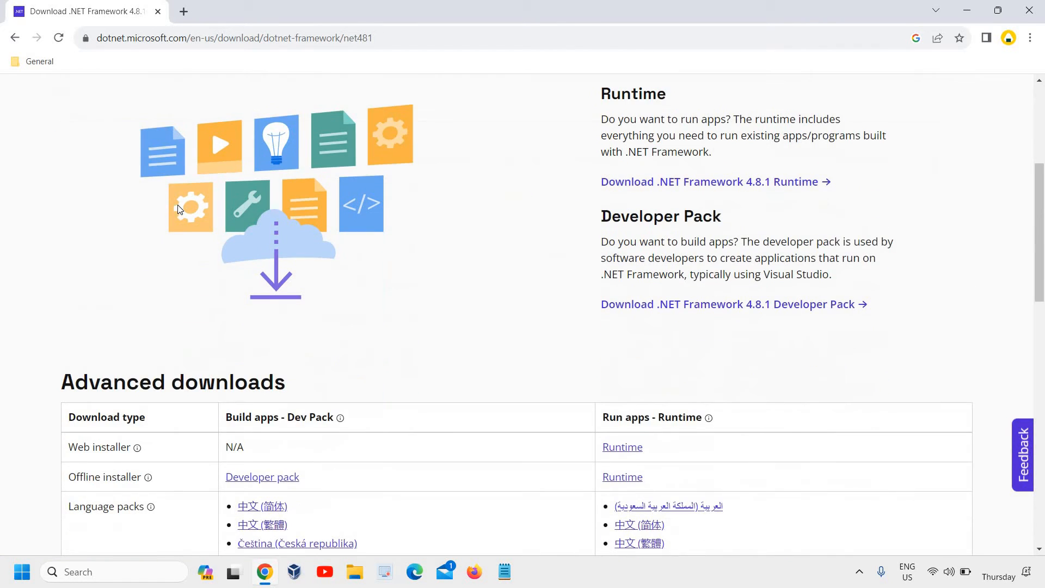
pyautogui.scroll(-3)
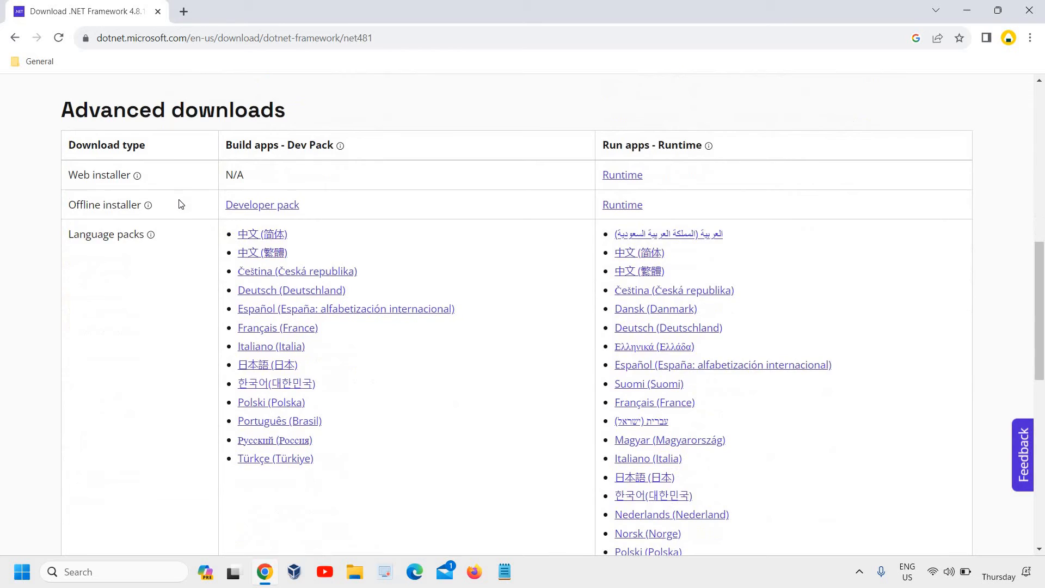
pyautogui.scroll(3)
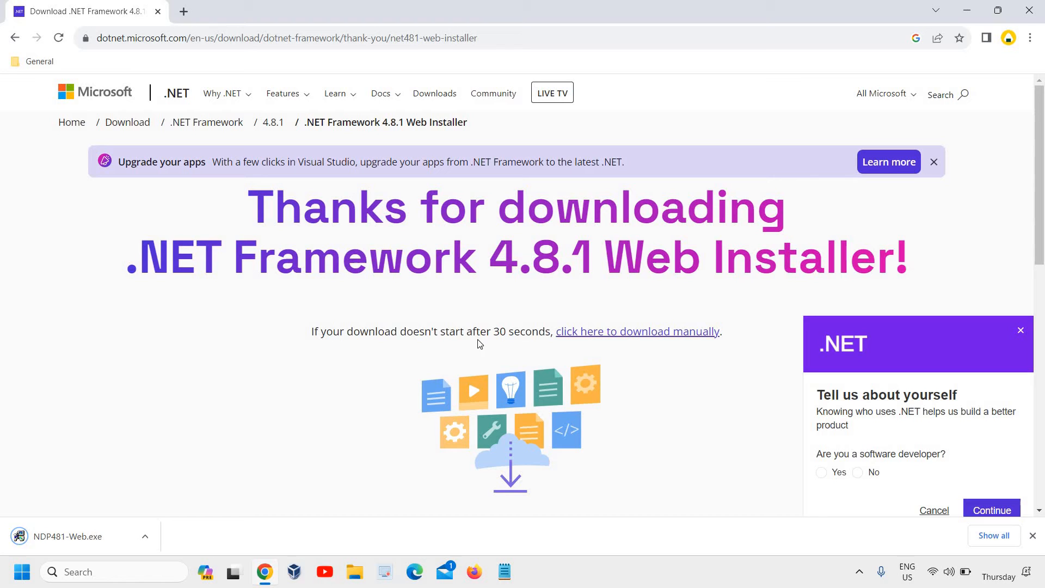
pyautogui.moveTo(37, 459)
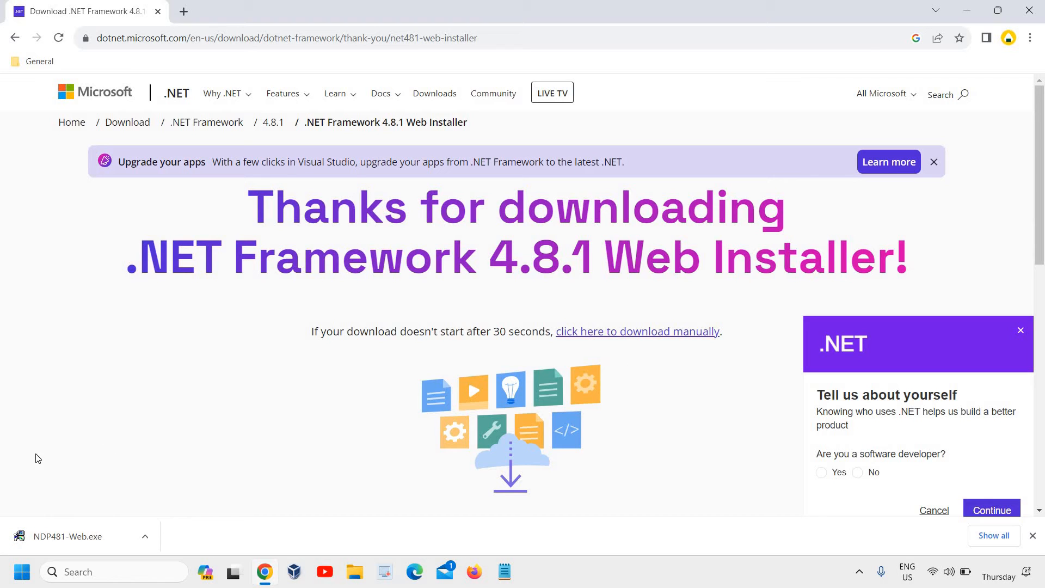
pyautogui.moveTo(80, 542)
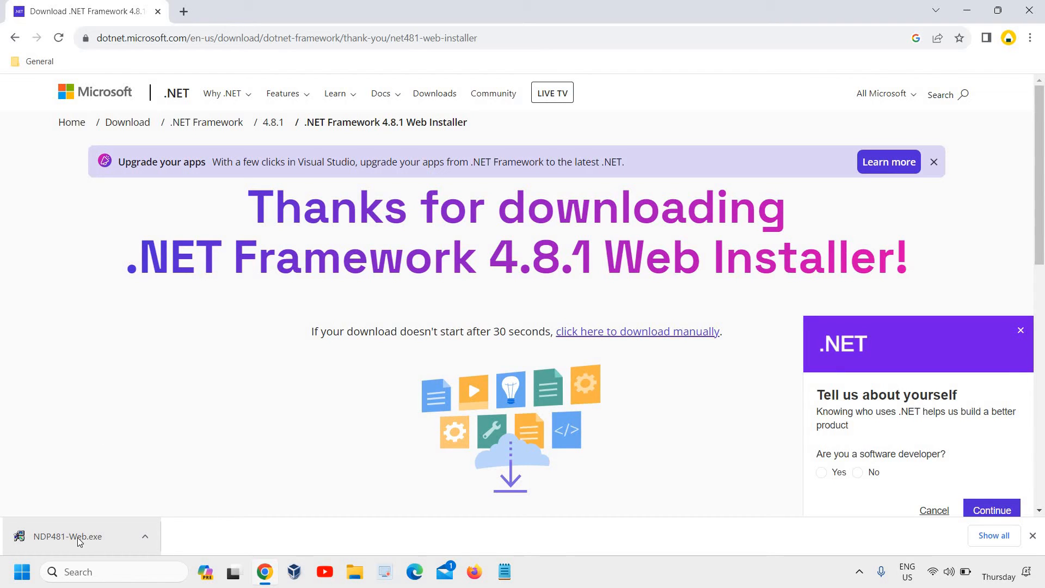
pyautogui.moveTo(79, 542)
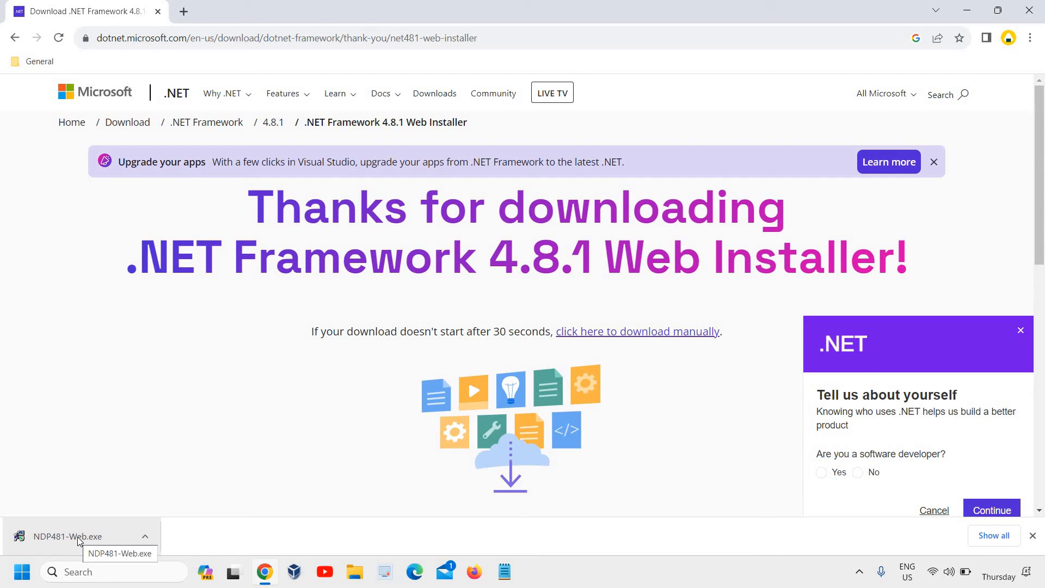
# Run NDP481-Web.exe from the download bar to reach the setup license terms.
pyautogui.click(65, 537)
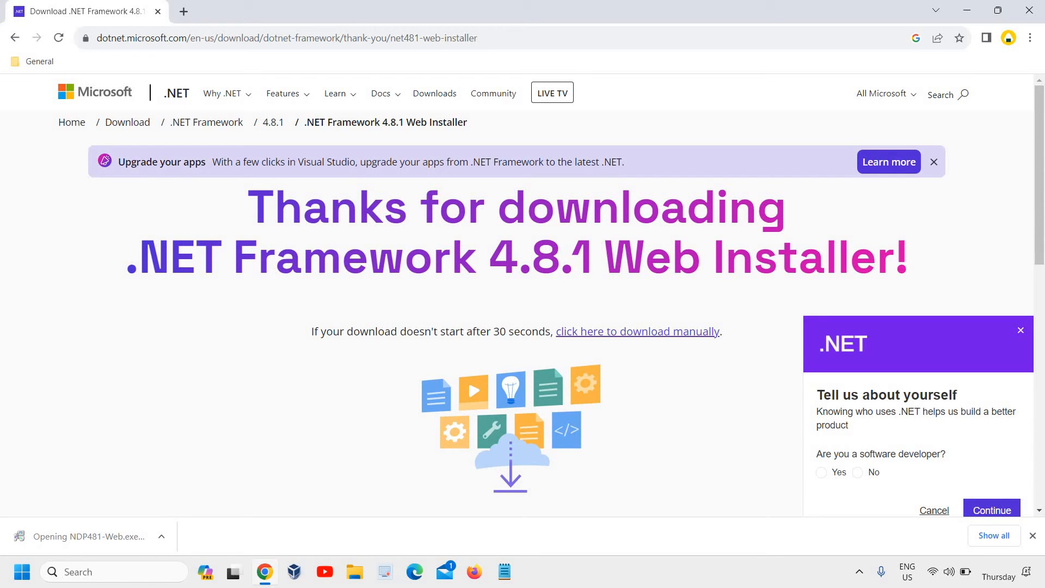
pyautogui.click(67, 536)
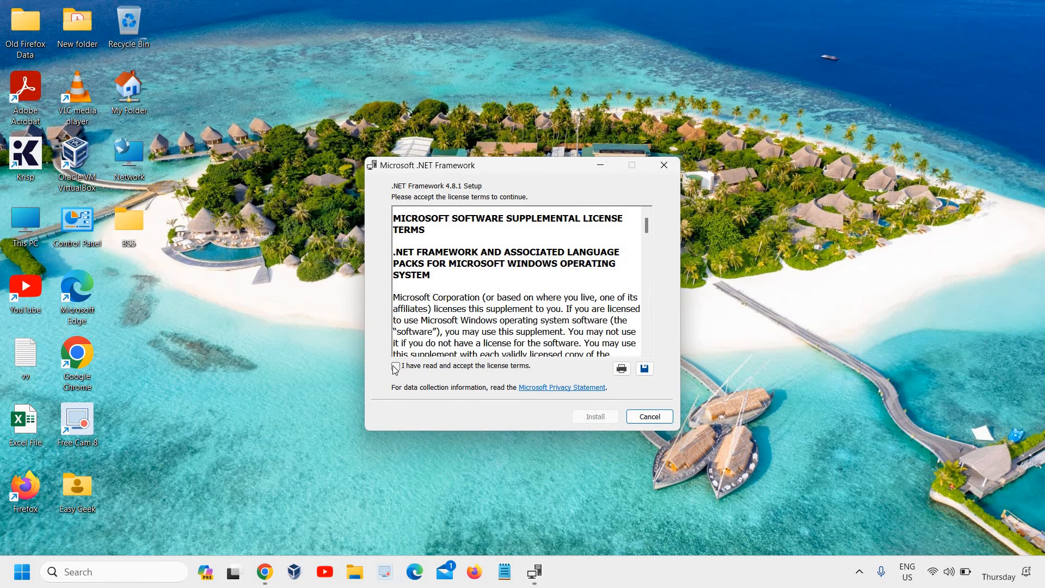
# Accept the license terms, install .NET Framework 4.8.1, and finish the completed setup.
pyautogui.click(396, 366)
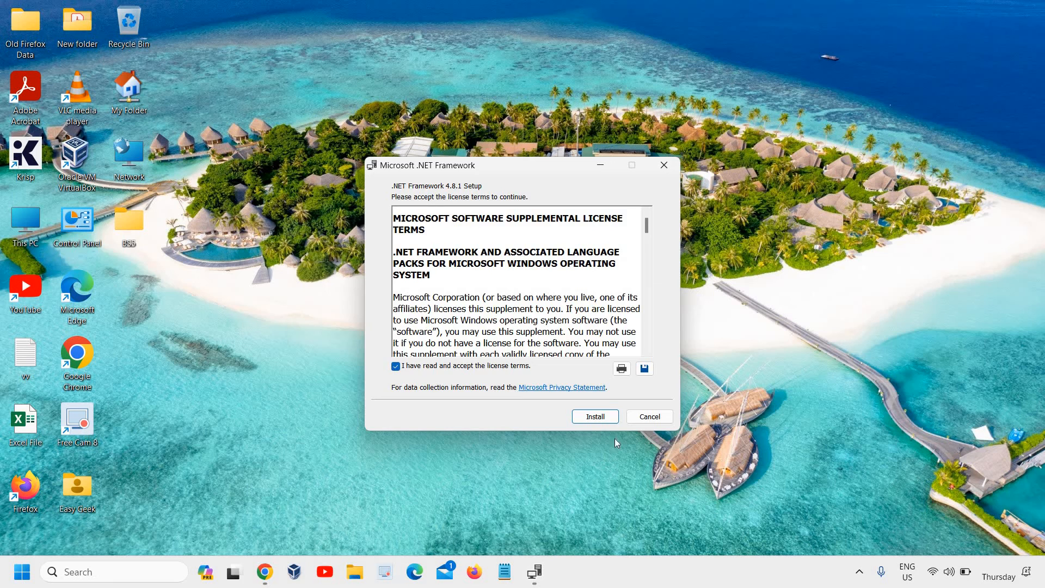
pyautogui.click(595, 416)
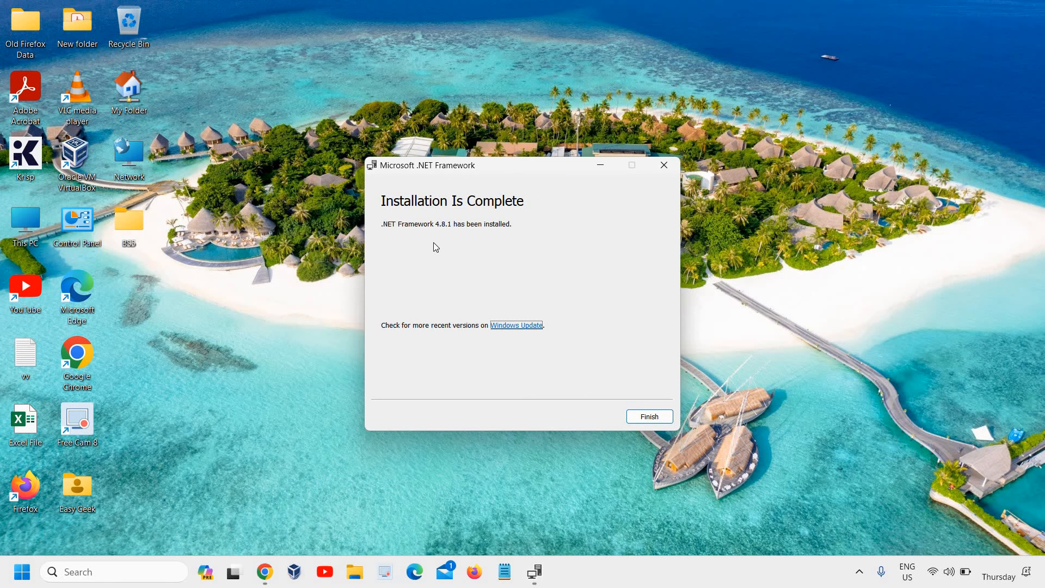
pyautogui.moveTo(454, 239)
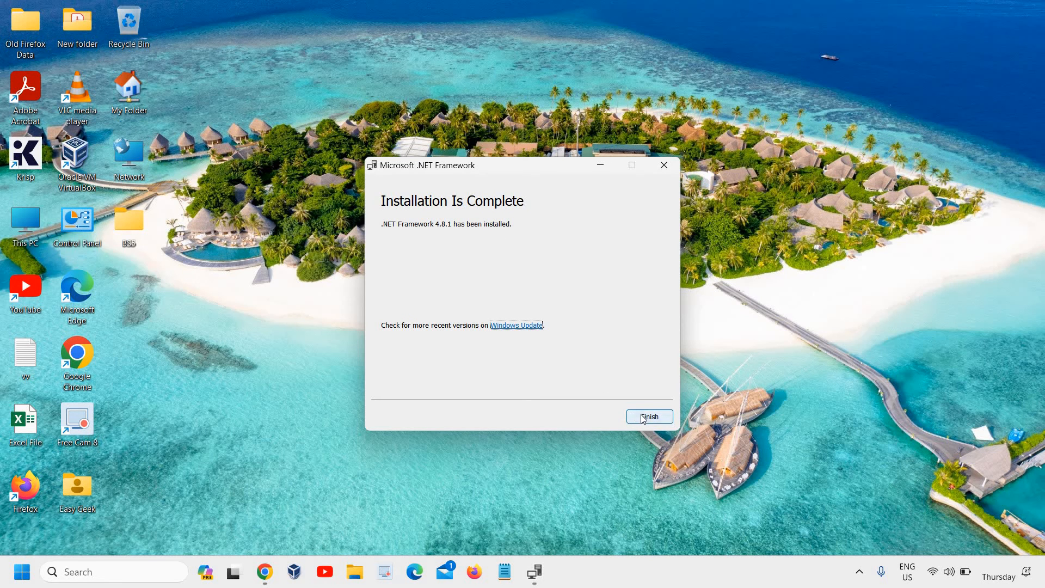
pyautogui.click(650, 416)
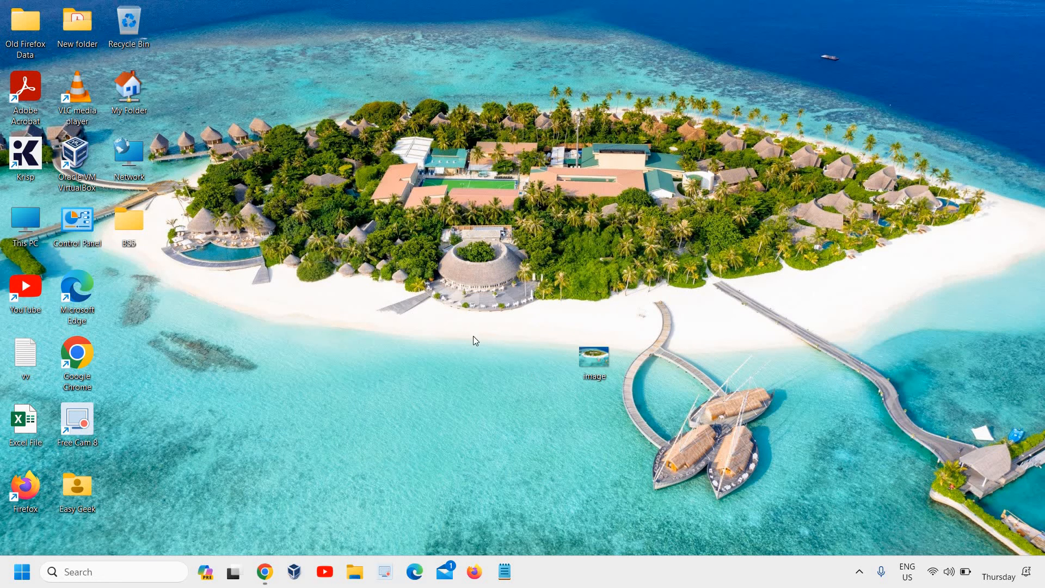
pyautogui.moveTo(463, 342)
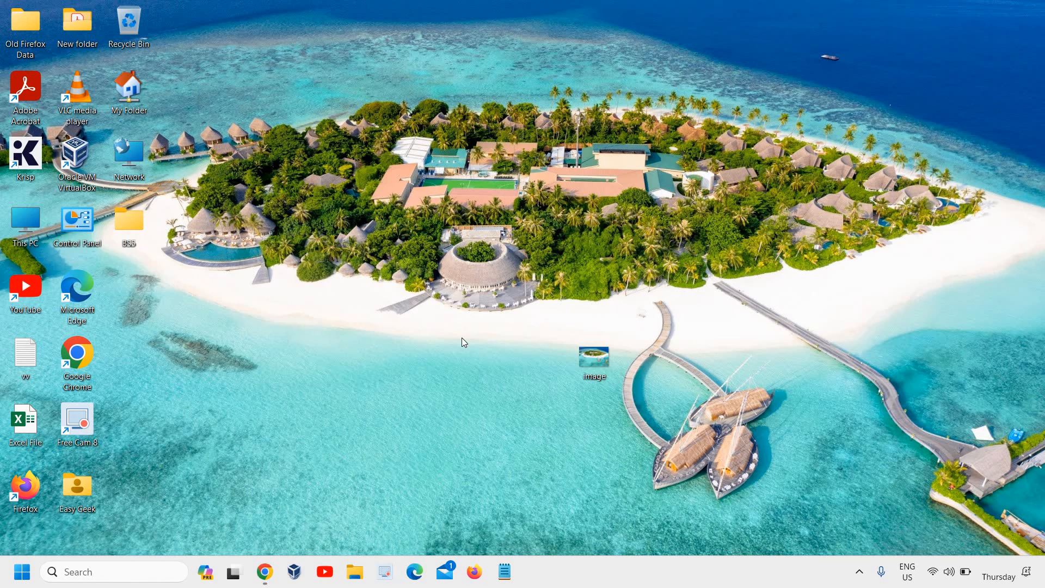